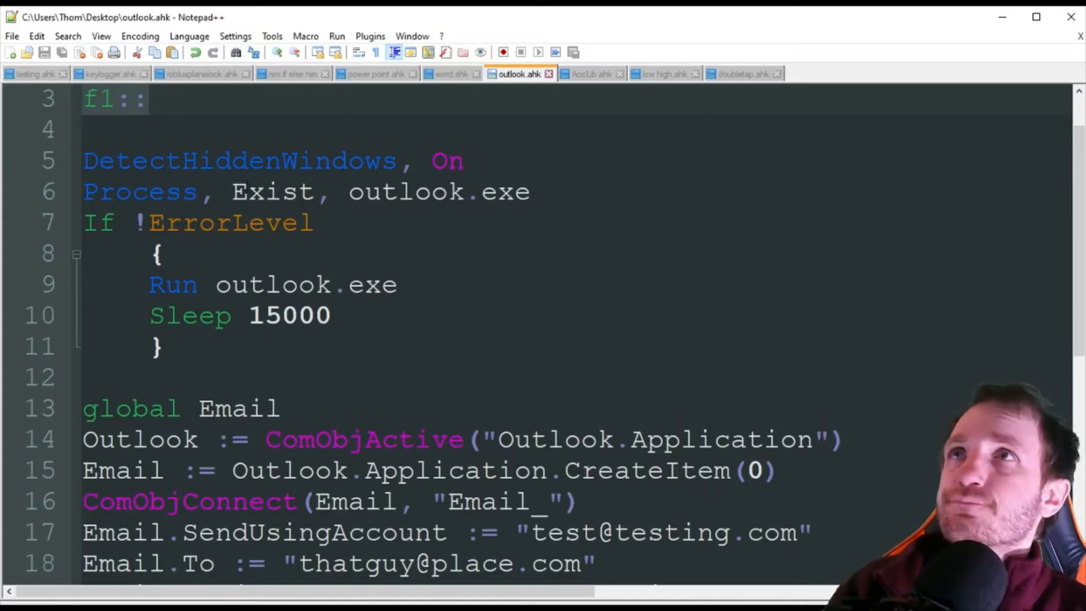
# Highlight the outlook.exe process name and the 15000 sleep duration while explaining them.
pyautogui.doubleClick(239, 160)
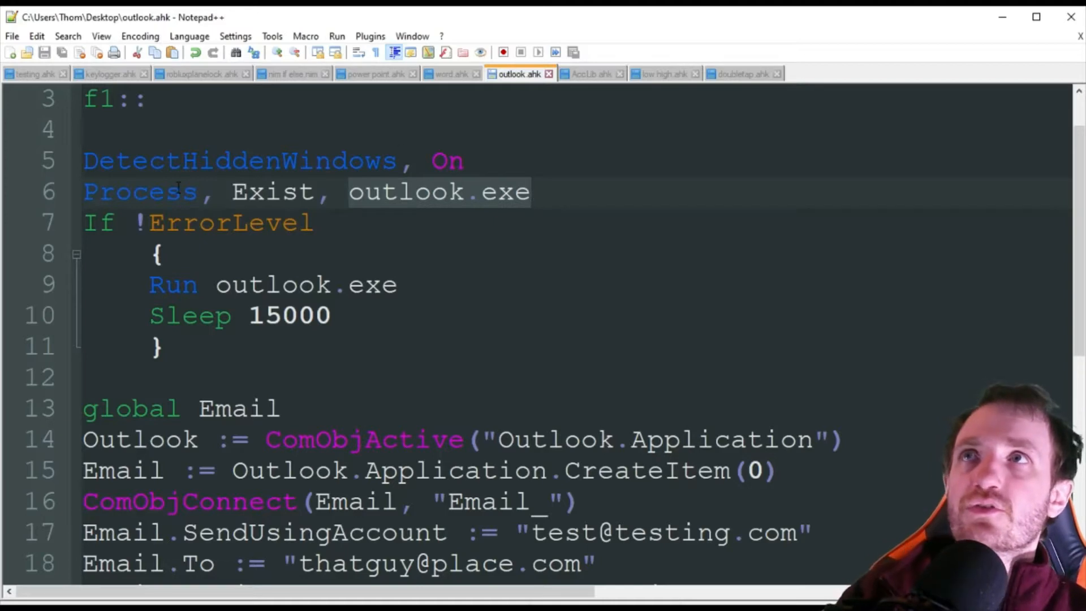
pyautogui.click(499, 192)
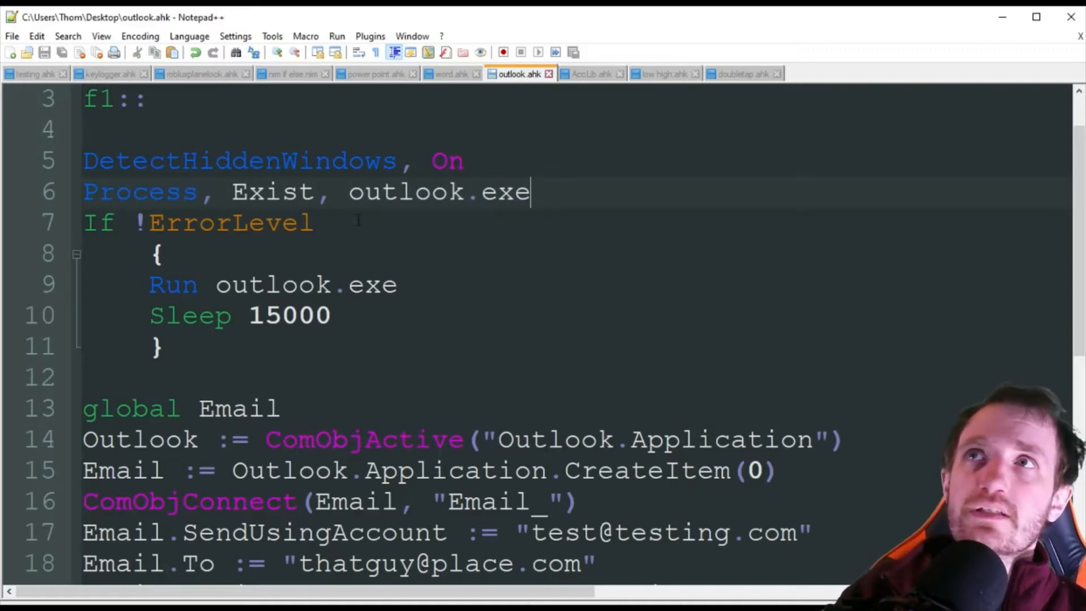
pyautogui.doubleClick(229, 222)
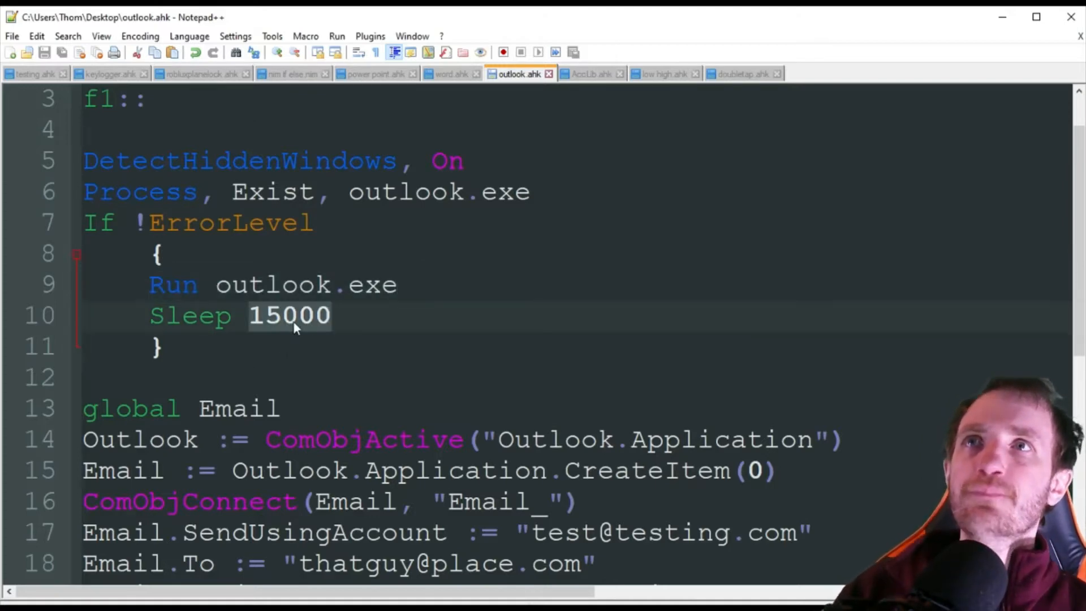
pyautogui.click(336, 315)
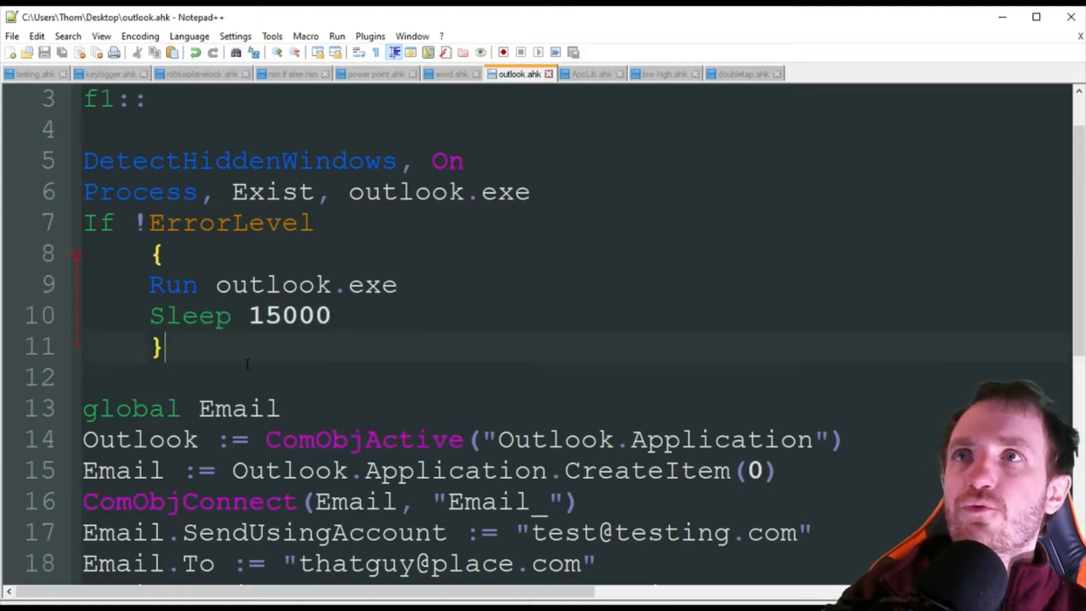
pyautogui.doubleClick(289, 315)
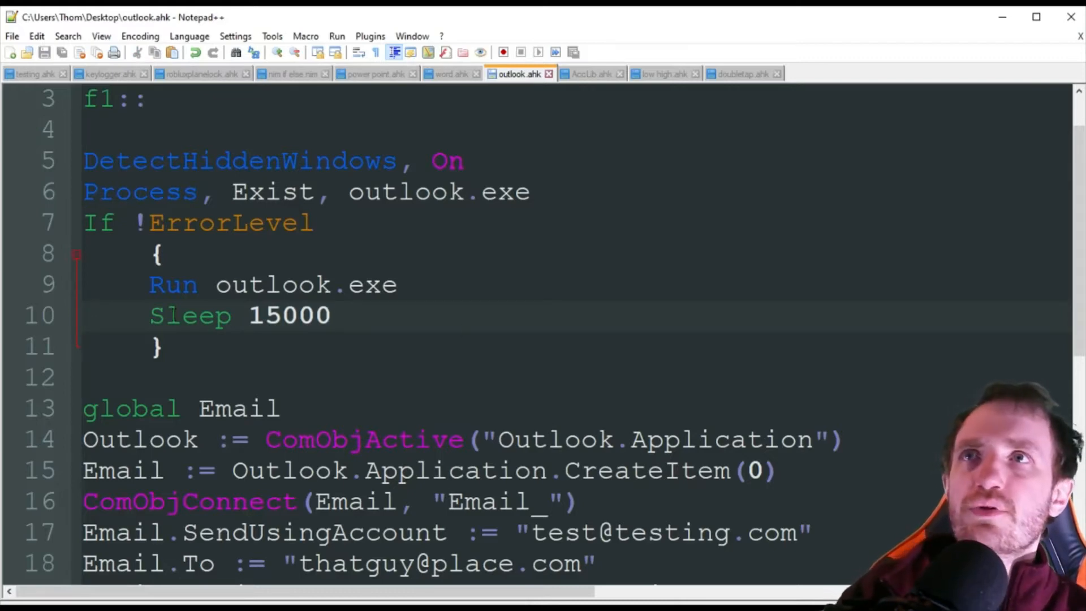
# Append the comment ';can change this is want' after the Sleep 15000 line.
pyautogui.click(332, 315)
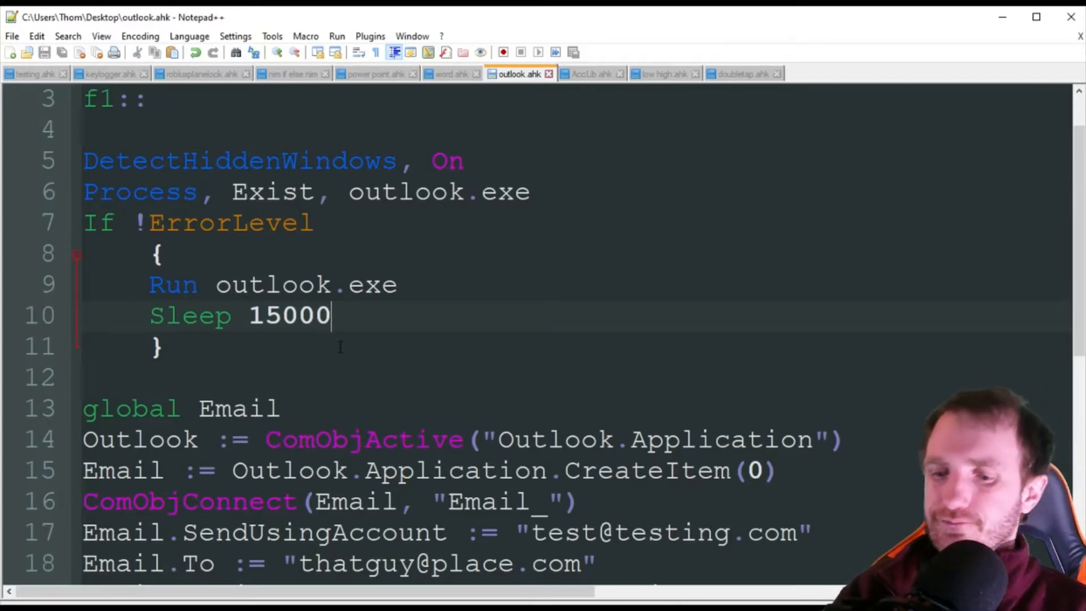
pyautogui.write(';')
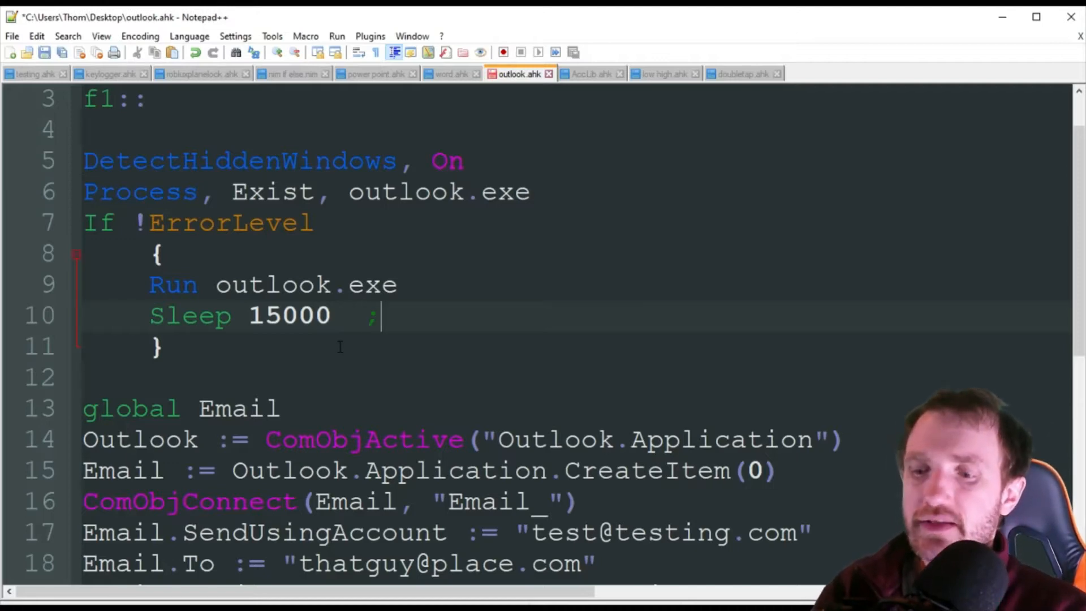
pyautogui.write('can change this is')
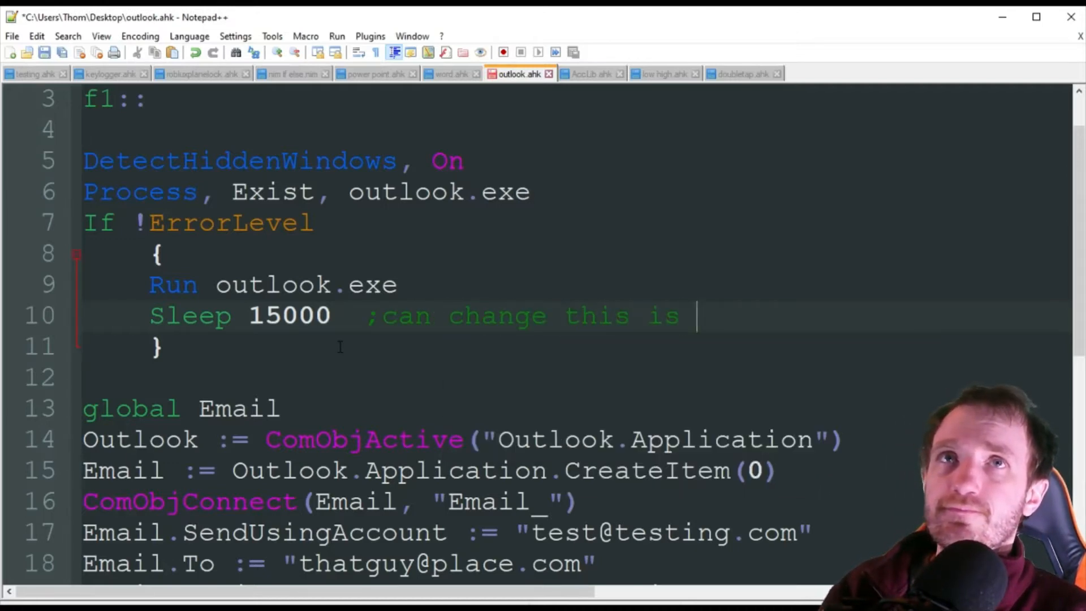
pyautogui.write('want')
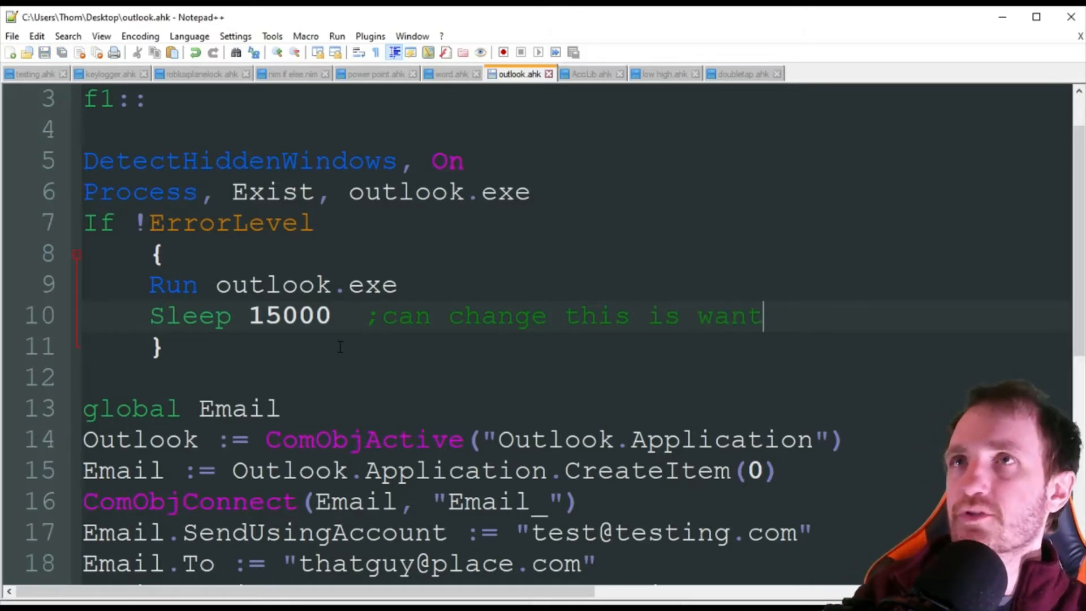
pyautogui.scroll(-3)
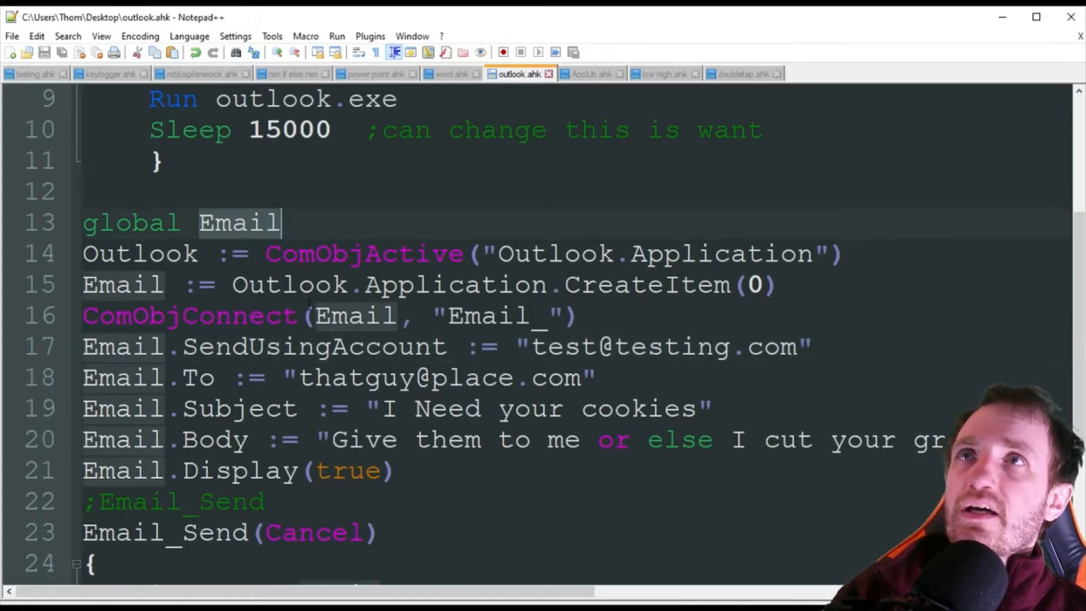
pyautogui.moveTo(281, 242)
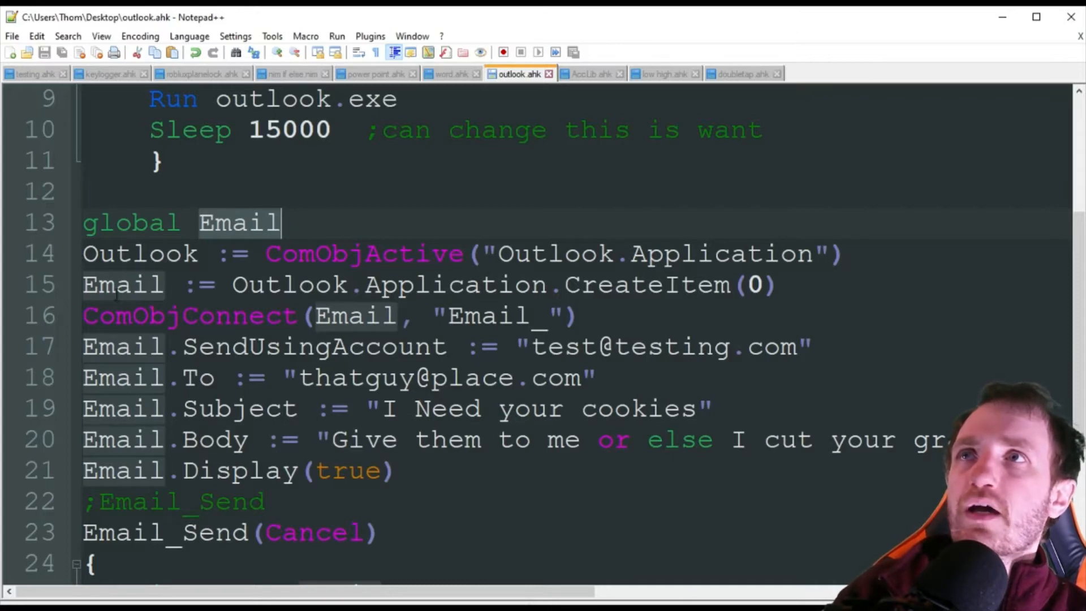
pyautogui.moveTo(121, 481)
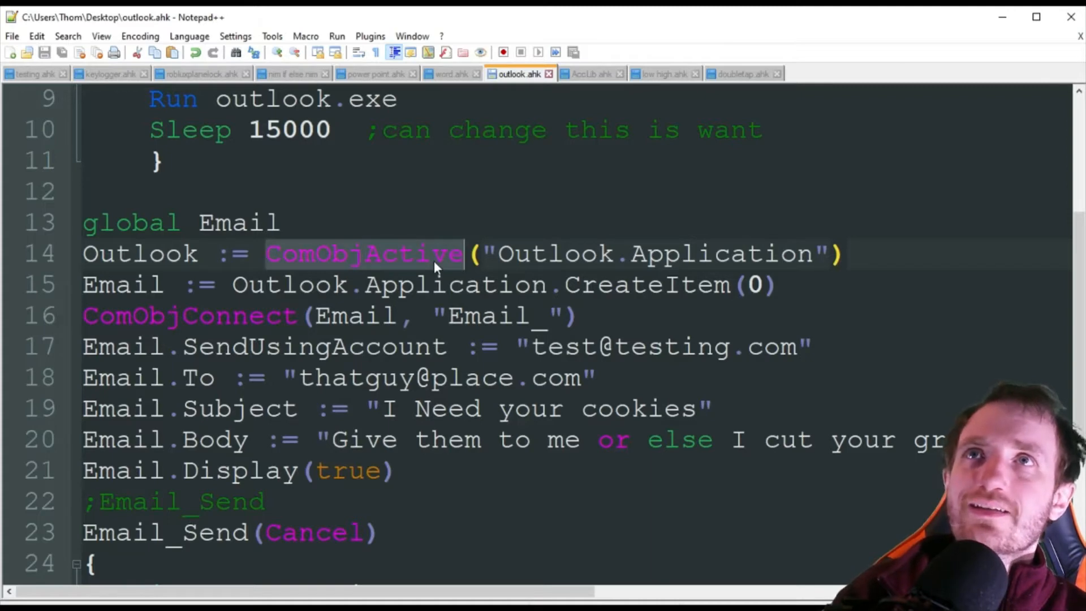
pyautogui.scroll(3)
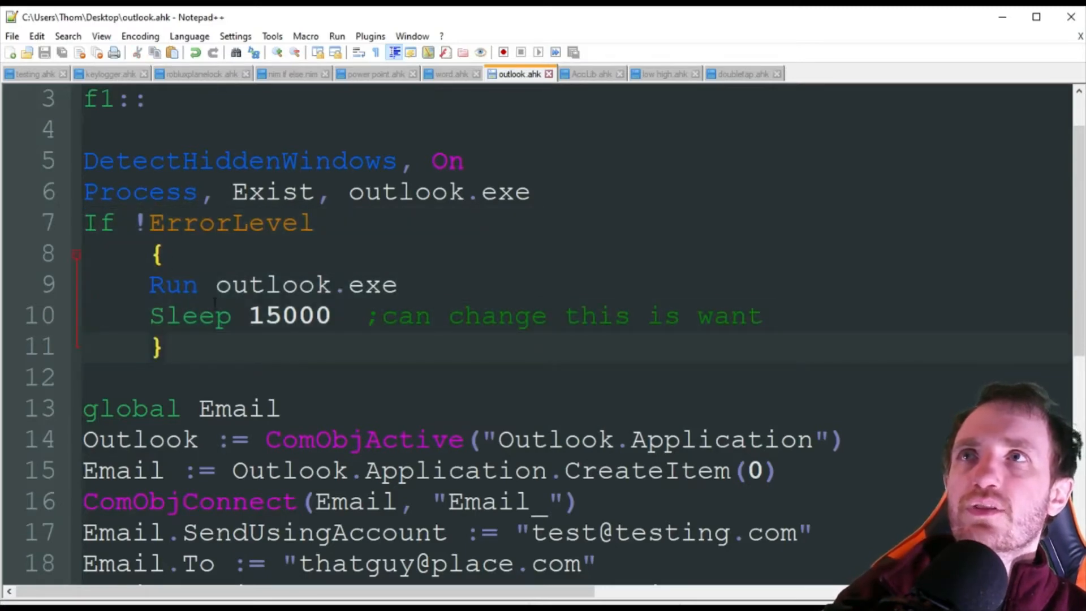
pyautogui.scroll(-3)
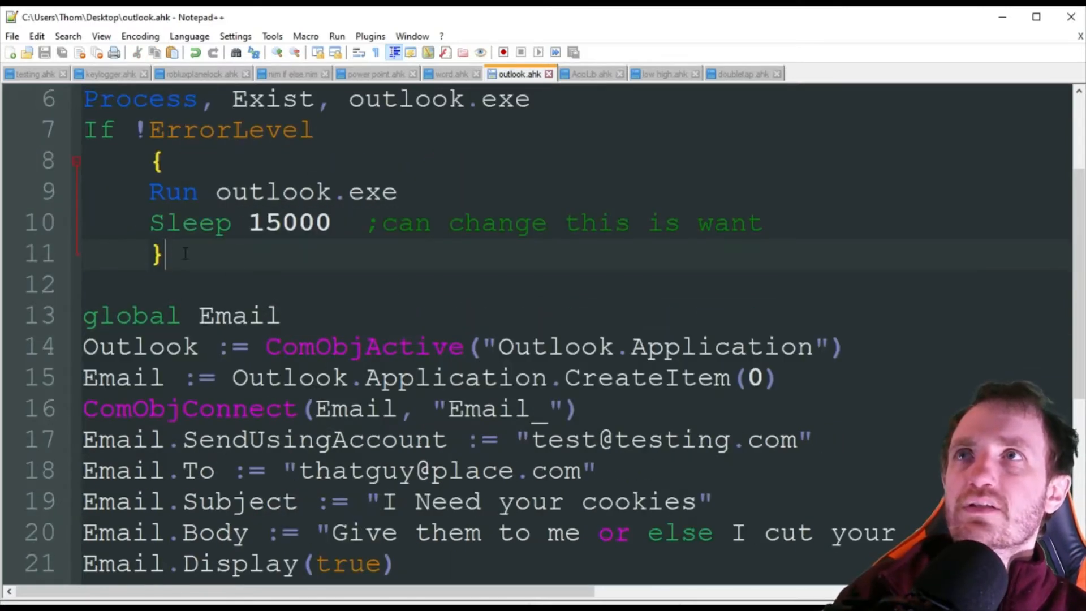
pyautogui.doubleClick(363, 346)
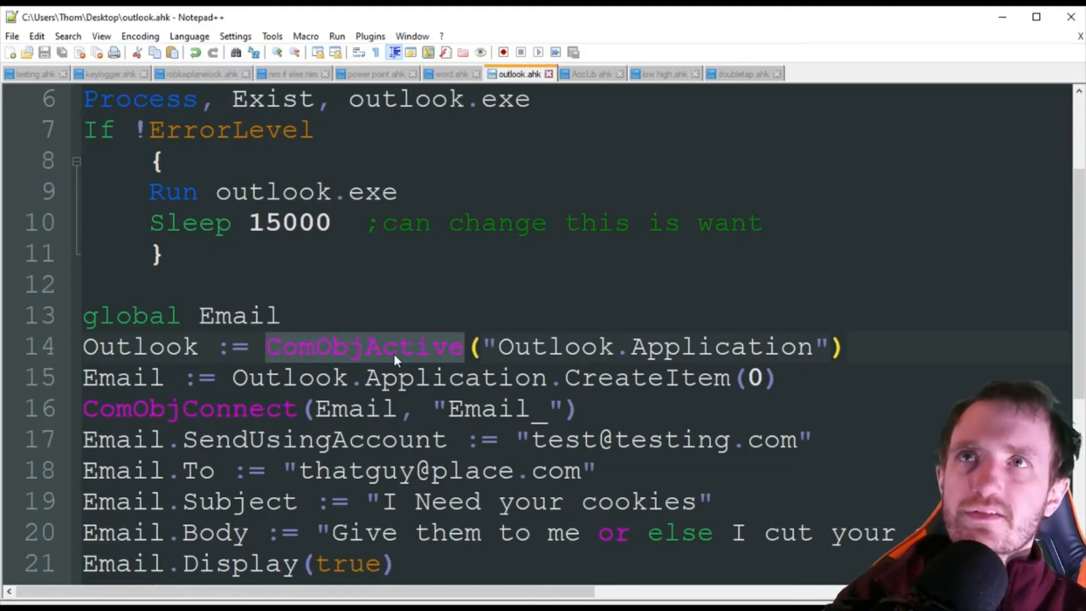
pyautogui.click(399, 346)
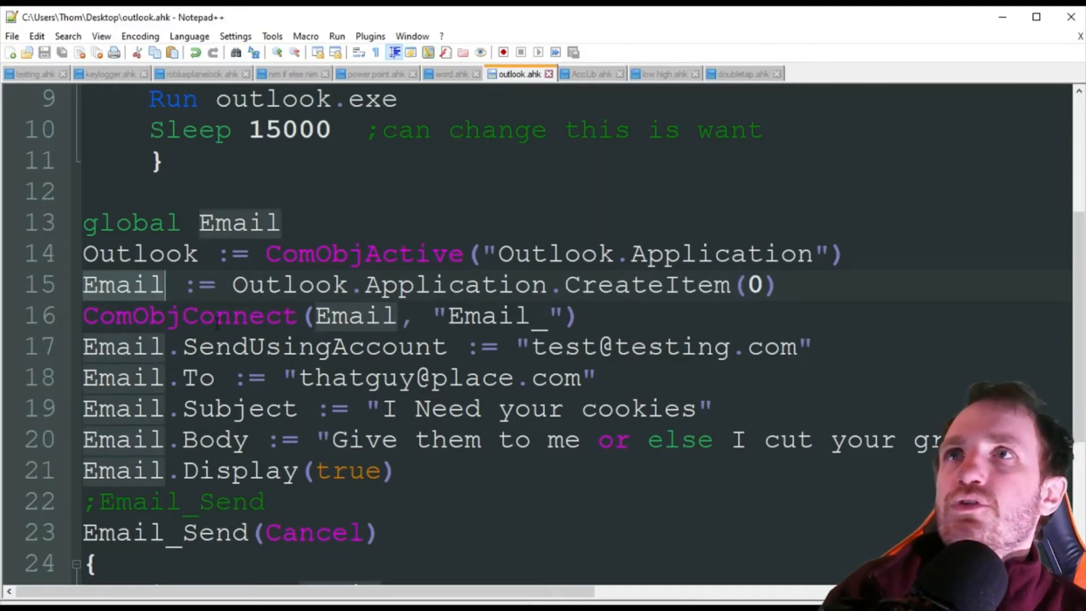
pyautogui.doubleClick(187, 315)
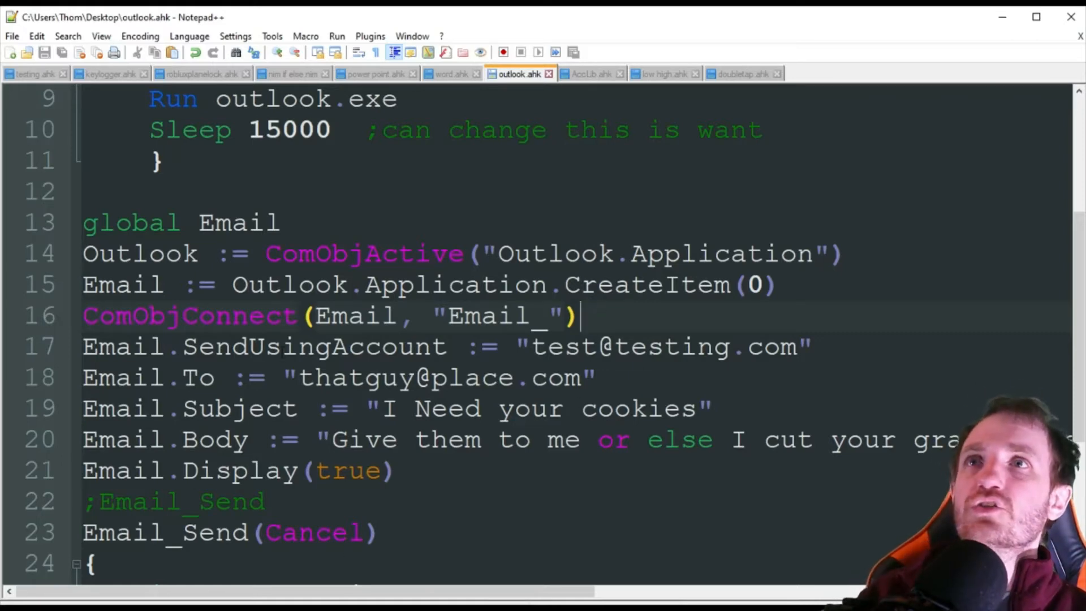
pyautogui.doubleClick(311, 346)
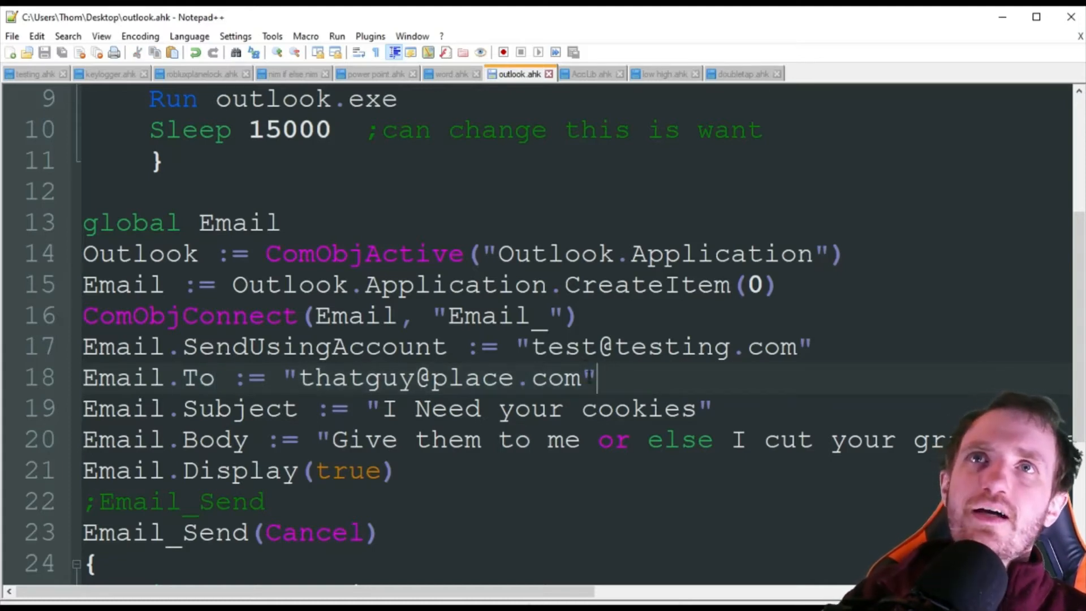
pyautogui.doubleClick(440, 377)
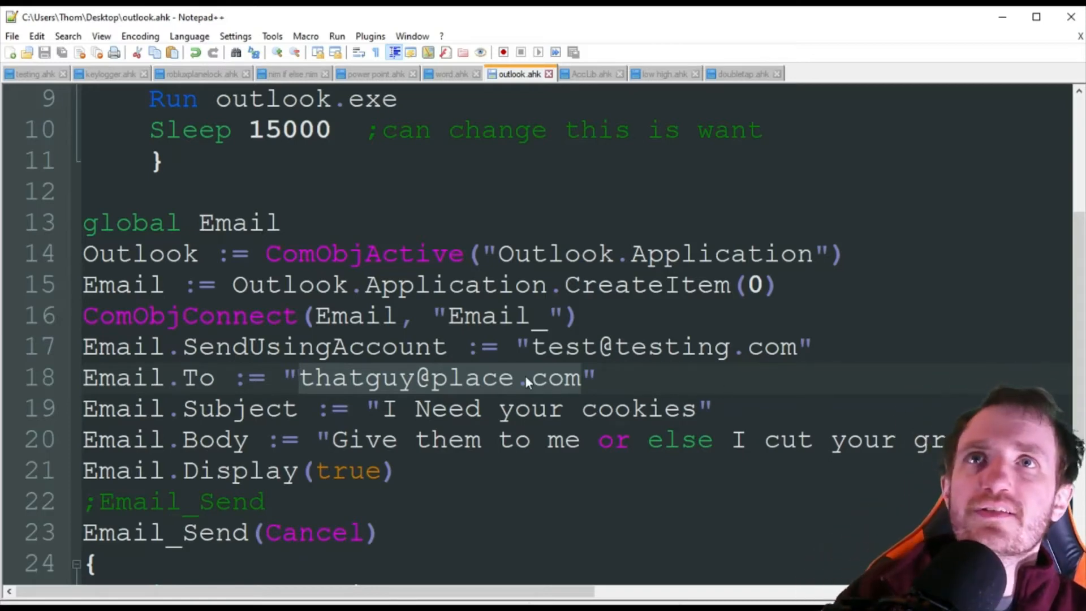
# Insert a line below the sending-account line reading ';inputbox could go here'.
pyautogui.press('Enter')
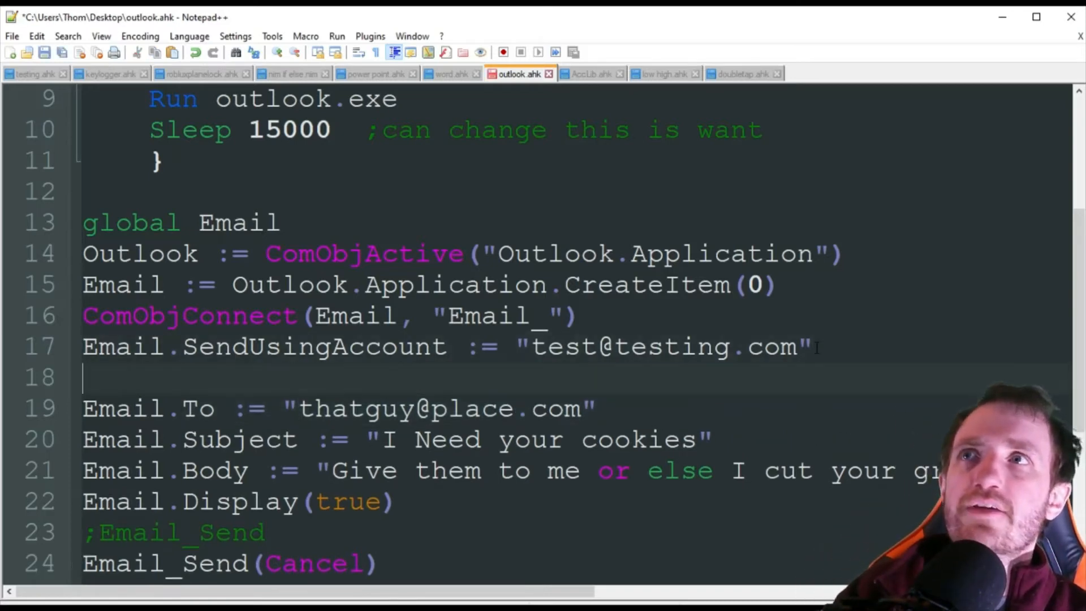
pyautogui.write('inp')
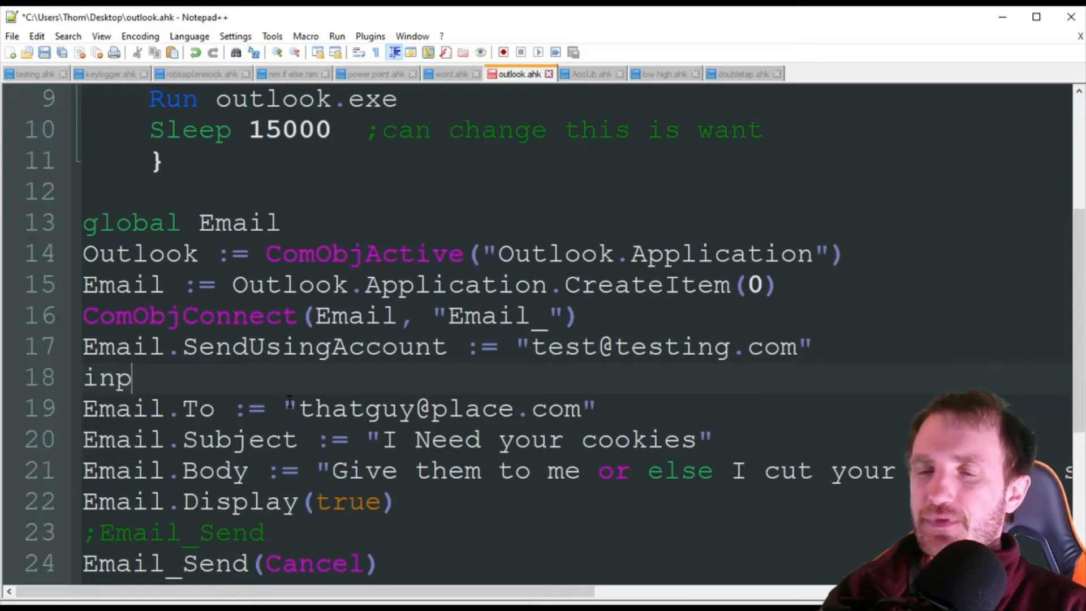
pyautogui.write('utbox could go')
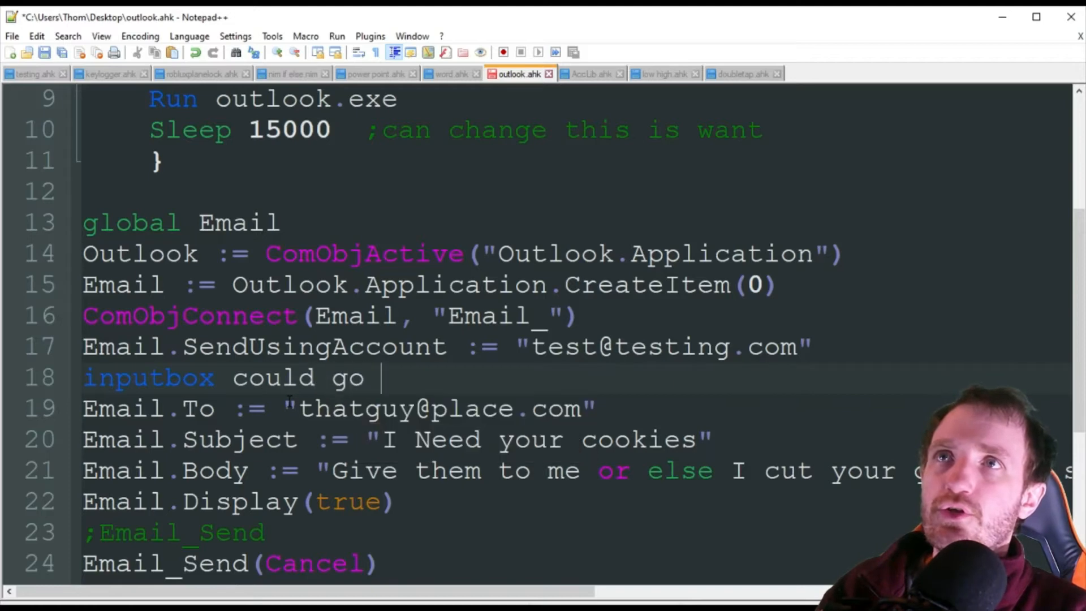
pyautogui.write('here')
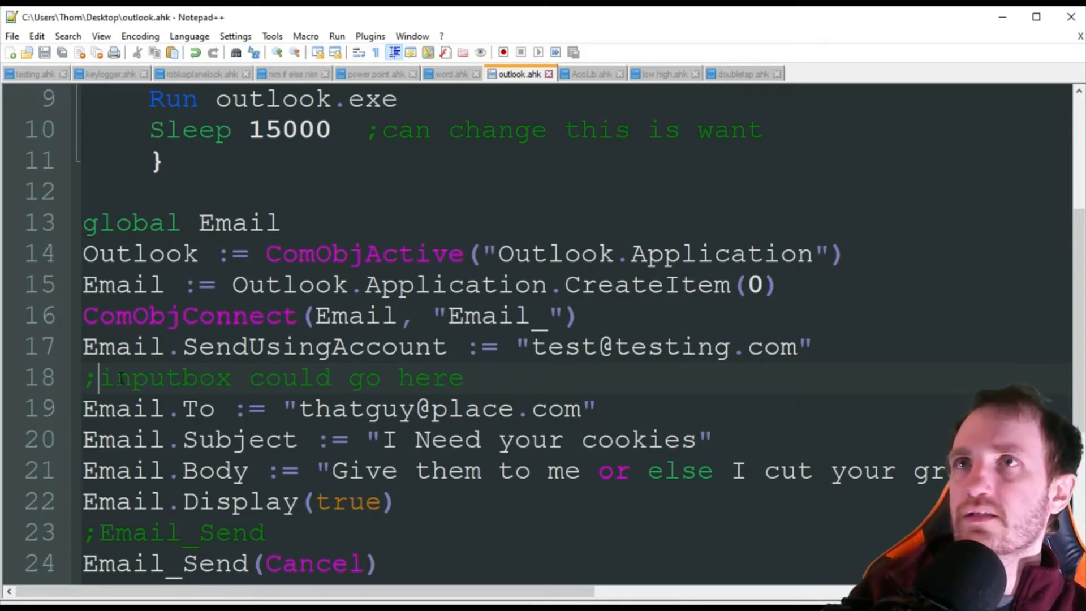
pyautogui.click(464, 377)
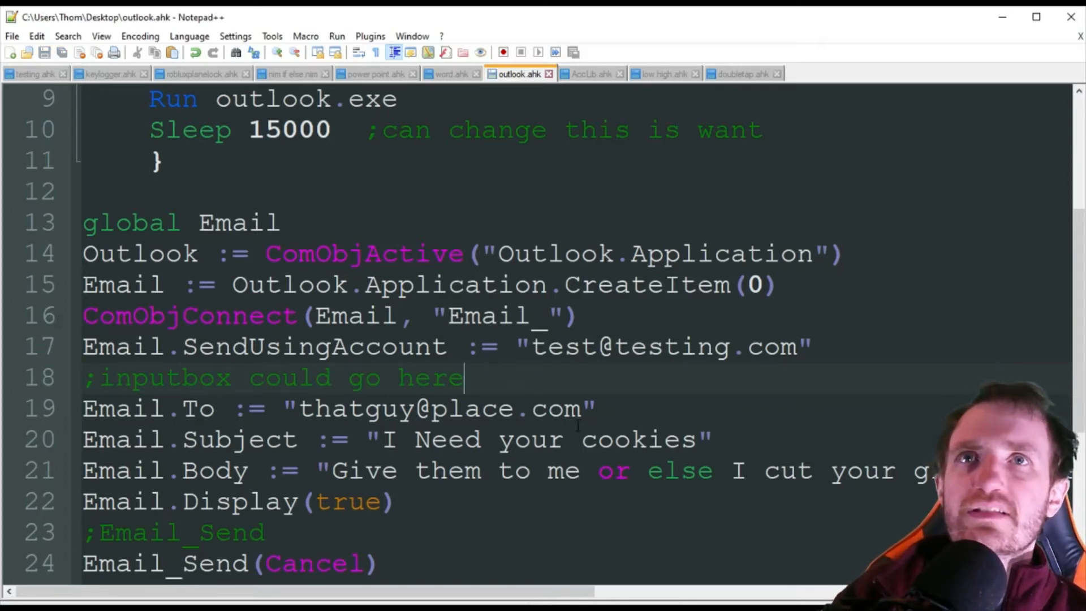
pyautogui.doubleClick(415, 407)
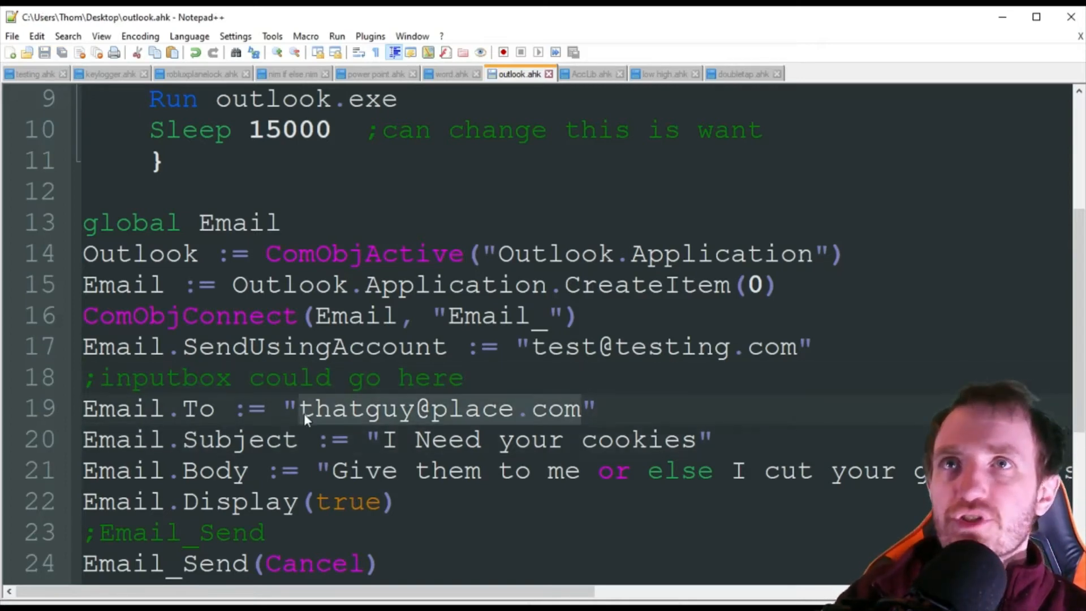
pyautogui.moveTo(474, 416)
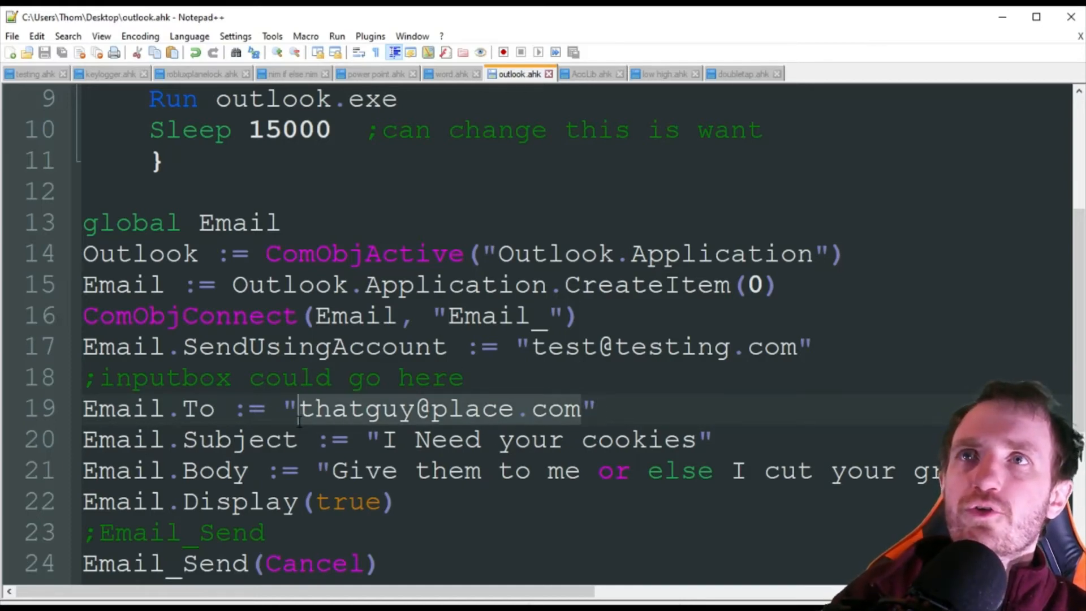
pyautogui.scroll(-3)
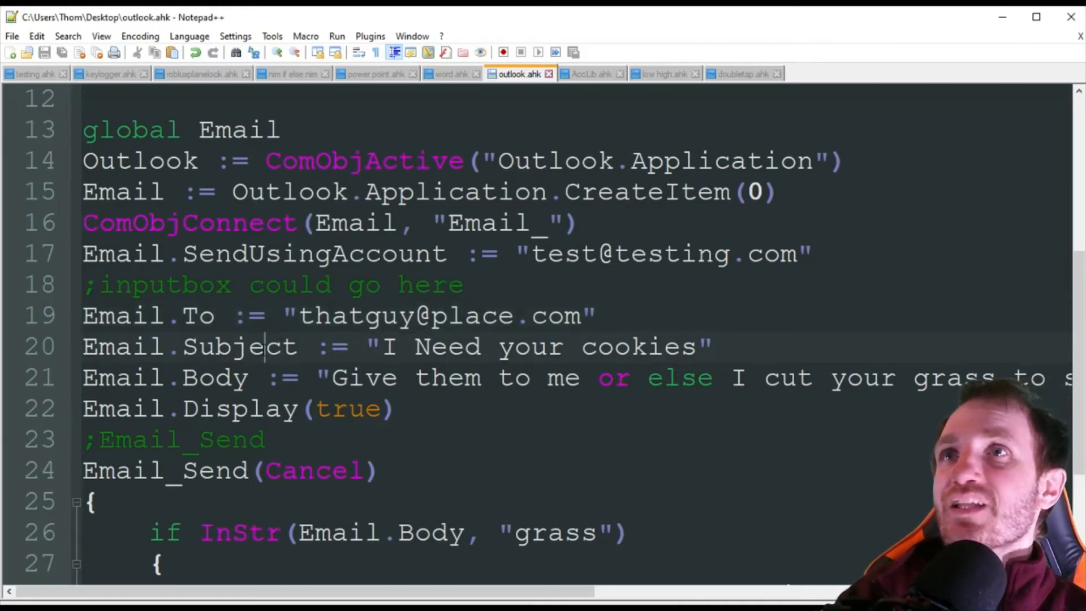
pyautogui.doubleClick(239, 346)
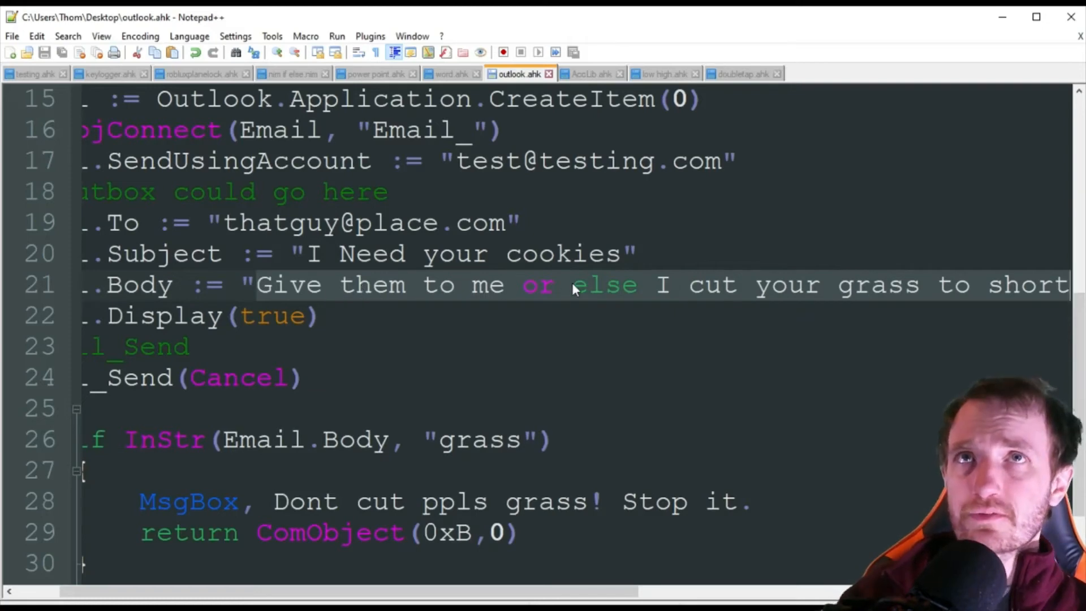
pyautogui.moveTo(1066, 290)
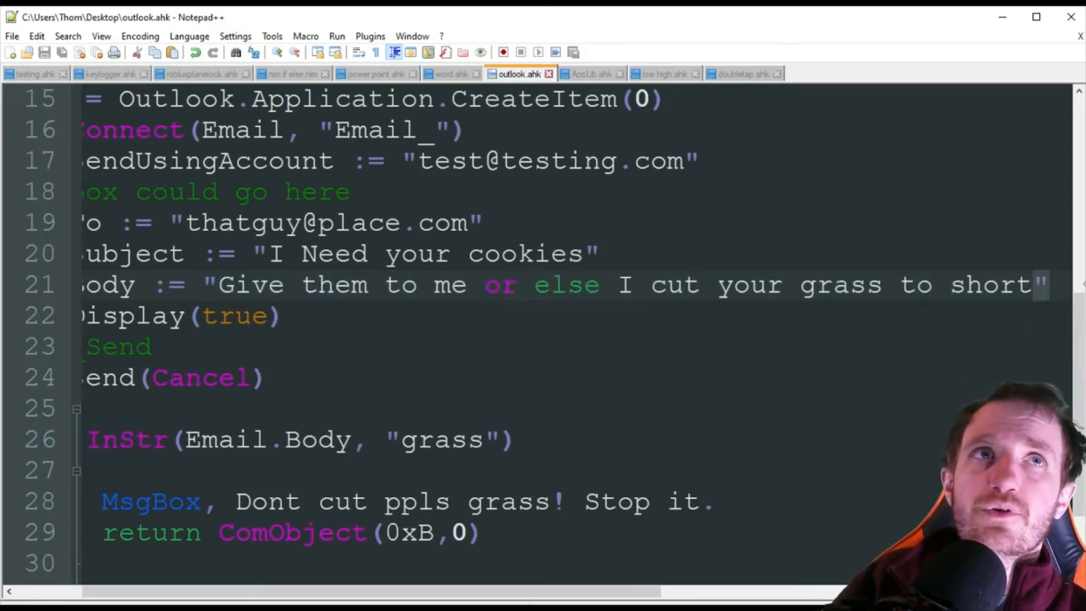
pyautogui.hscroll(-3)
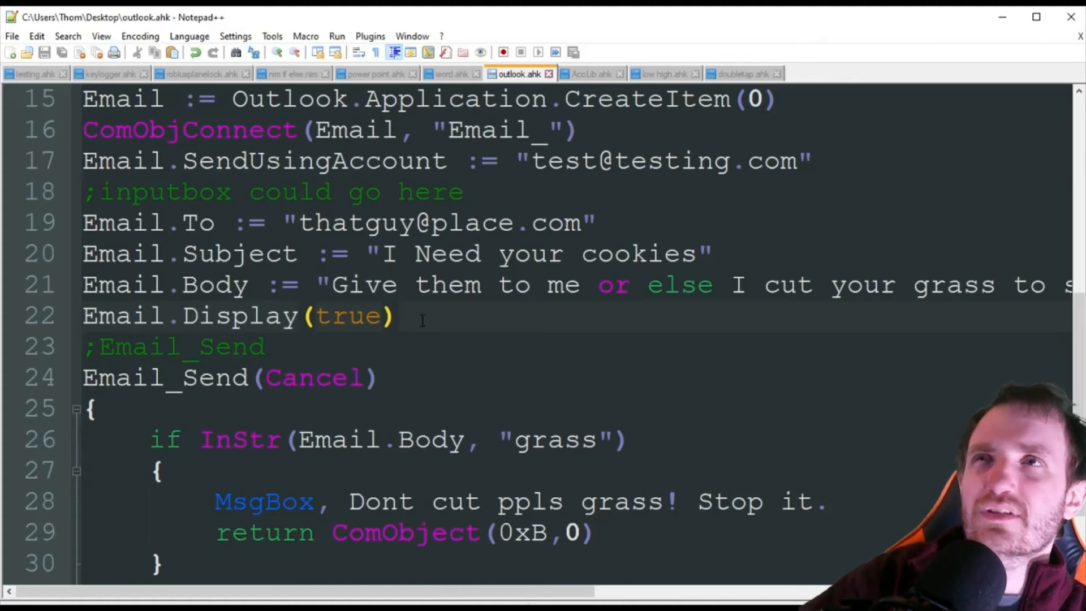
pyautogui.doubleClick(348, 314)
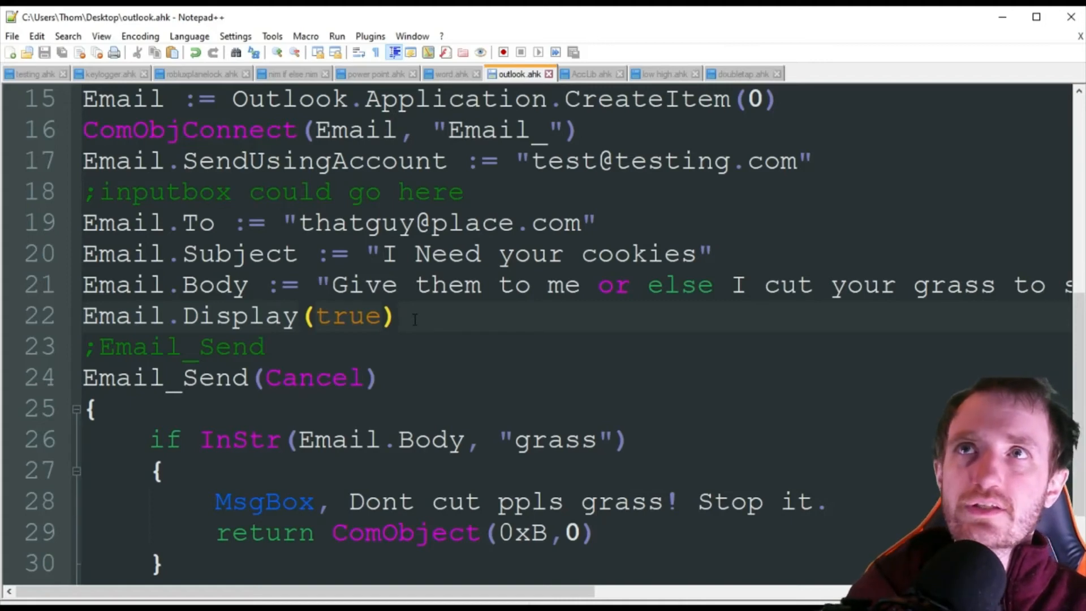
pyautogui.click(663, 254)
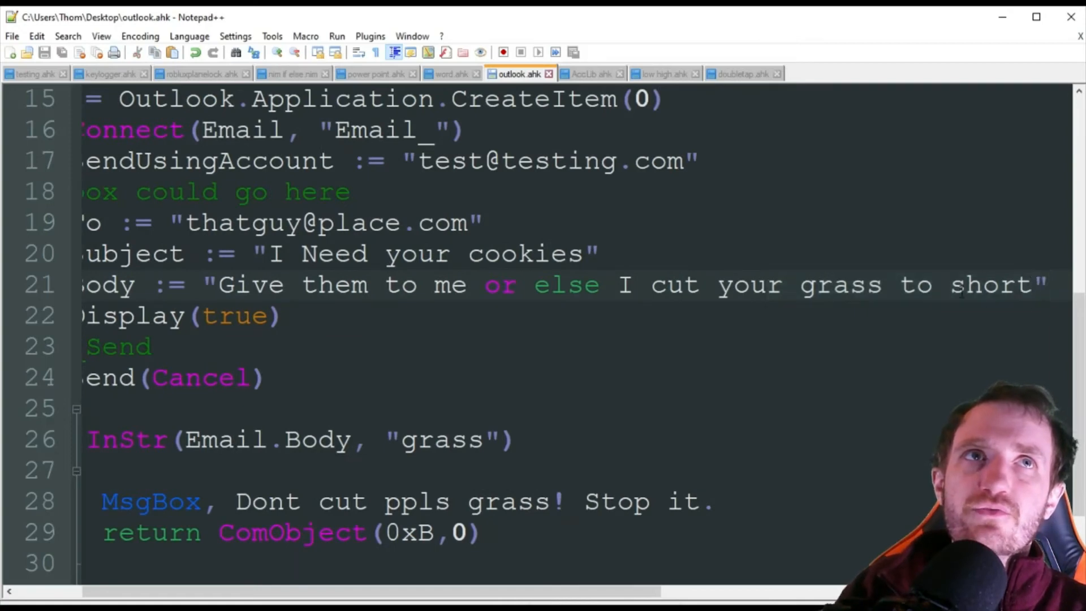
pyautogui.hscroll(-3)
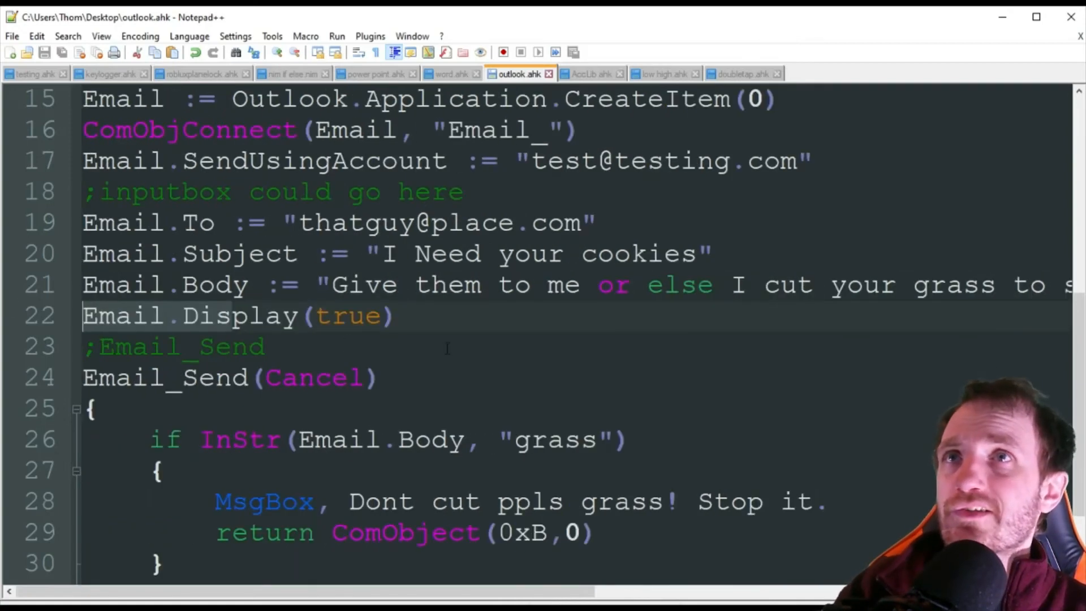
pyautogui.click(398, 316)
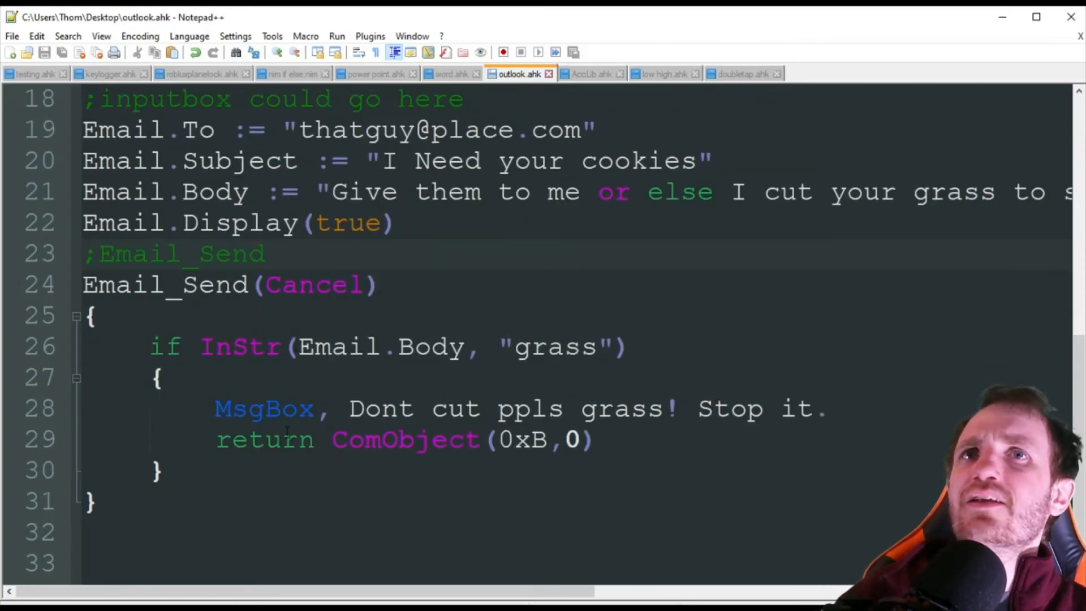
pyautogui.click(265, 253)
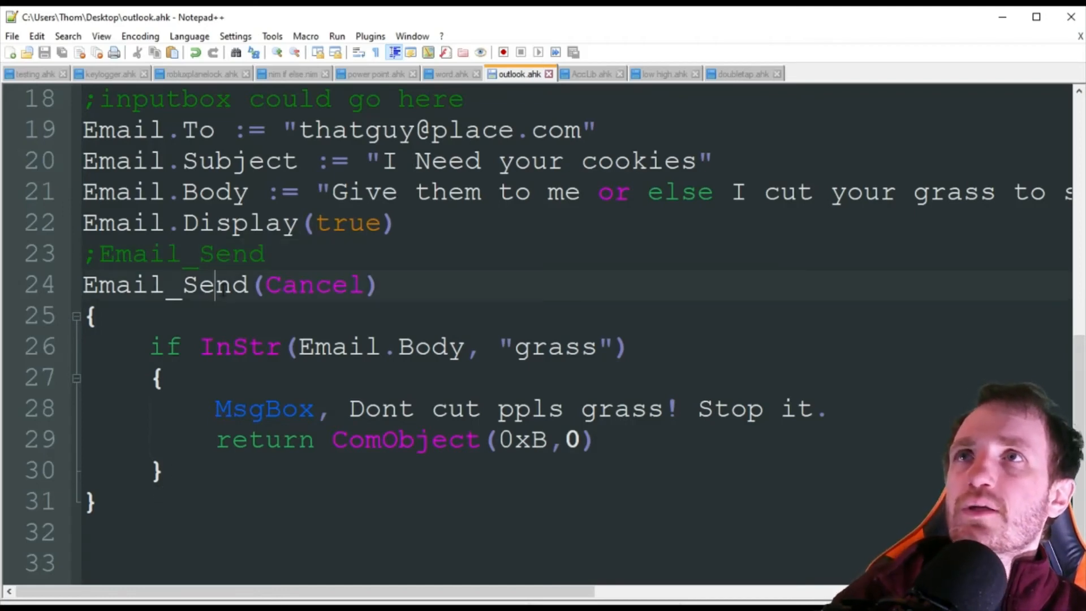
pyautogui.doubleClick(315, 284)
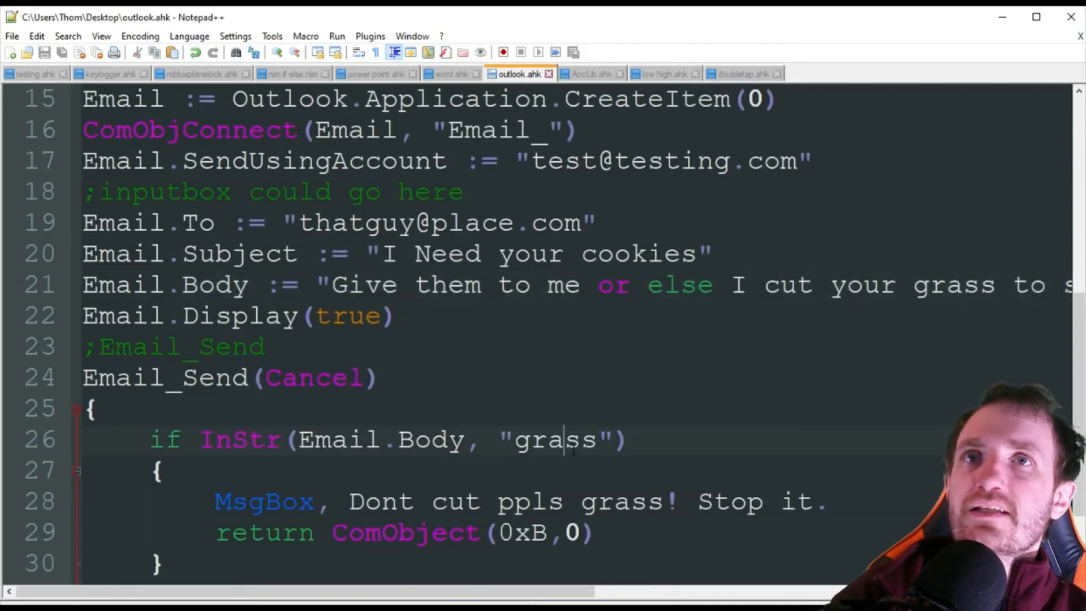
pyautogui.doubleClick(549, 440)
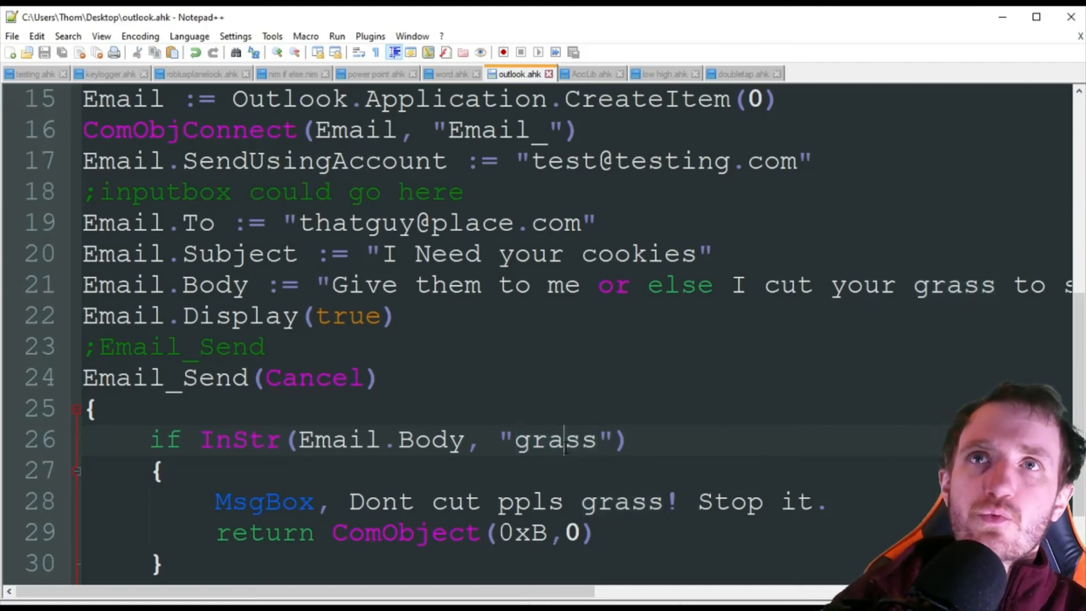
pyautogui.doubleClick(554, 440)
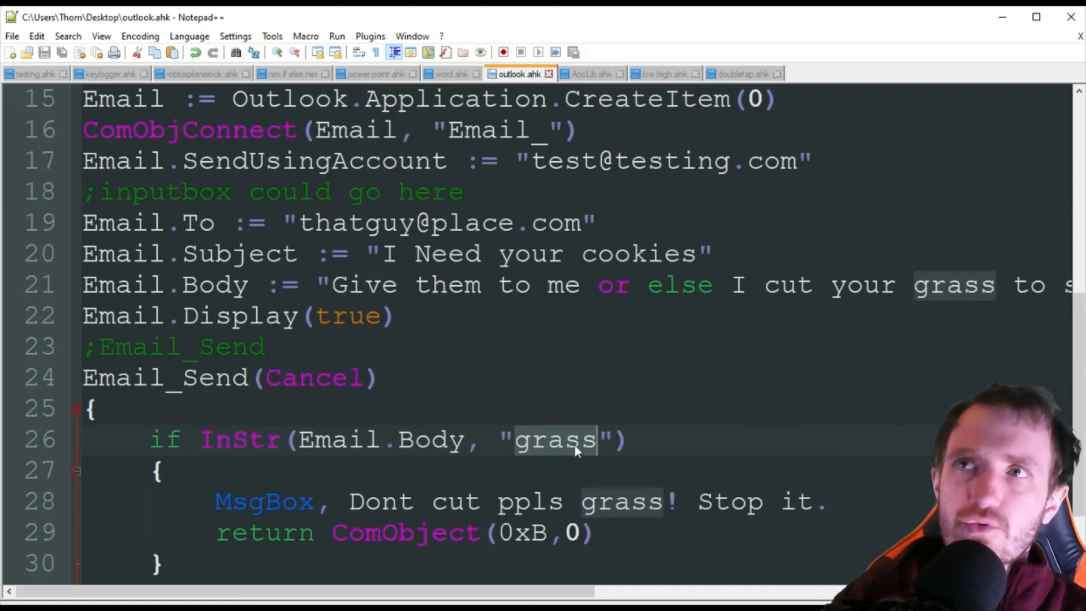
pyautogui.scroll(-3)
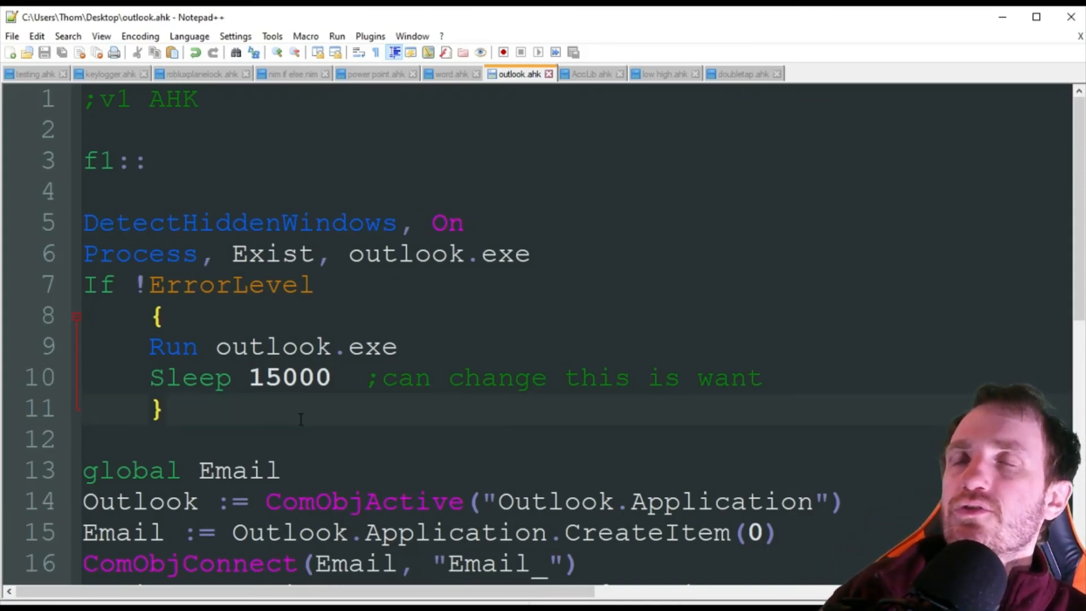
pyautogui.scroll(-3)
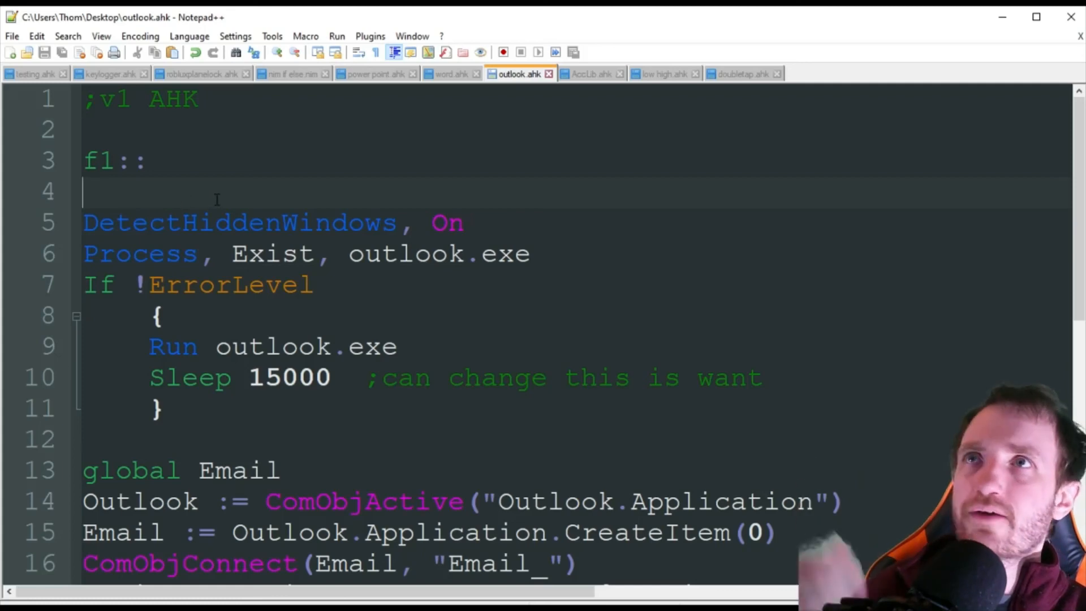
pyautogui.scroll(-3)
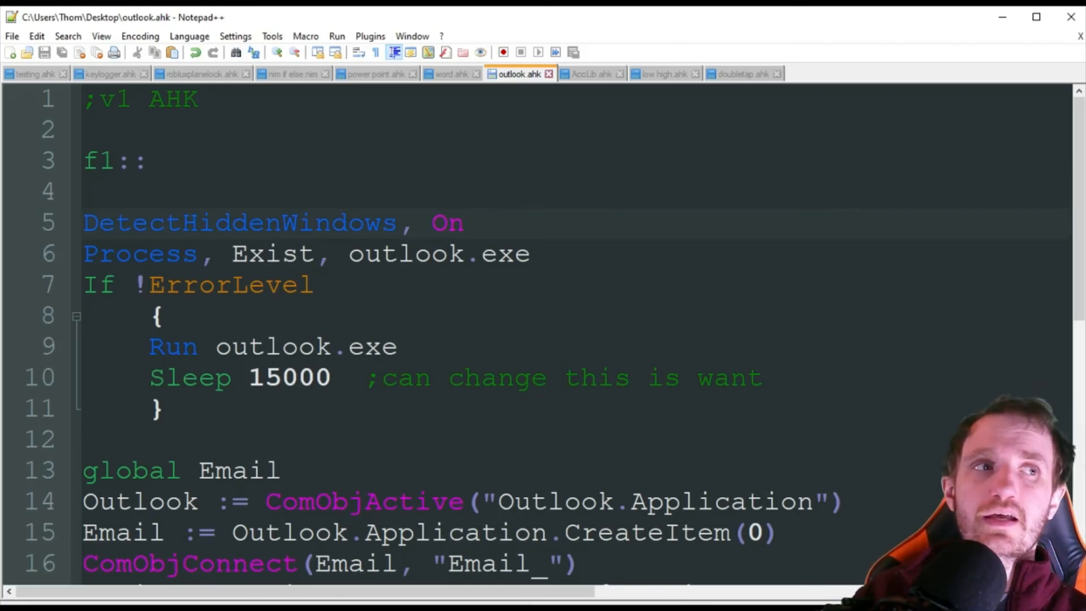
pyautogui.click(465, 222)
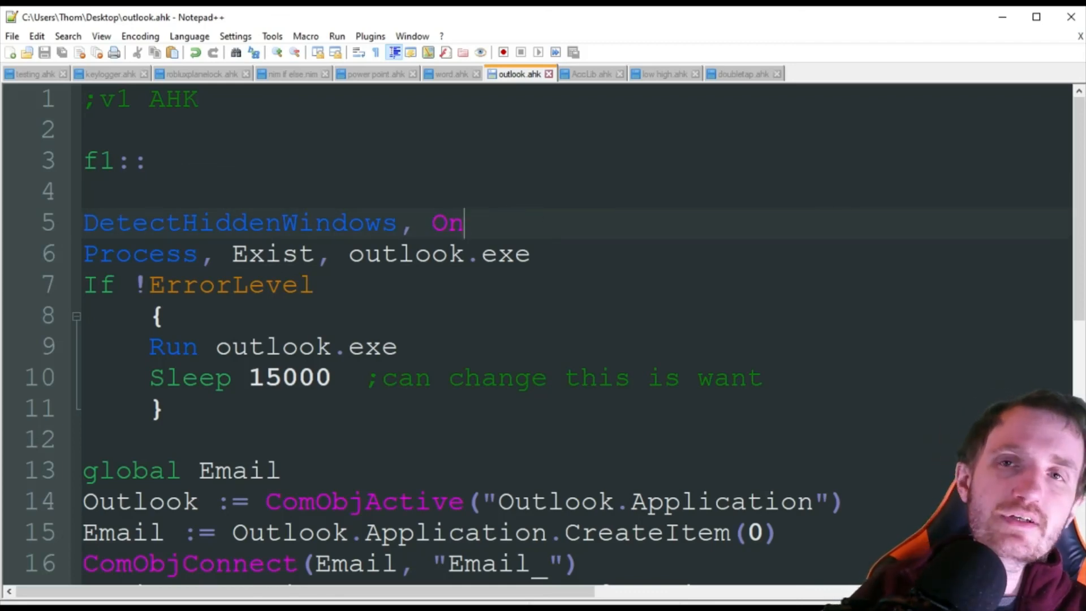